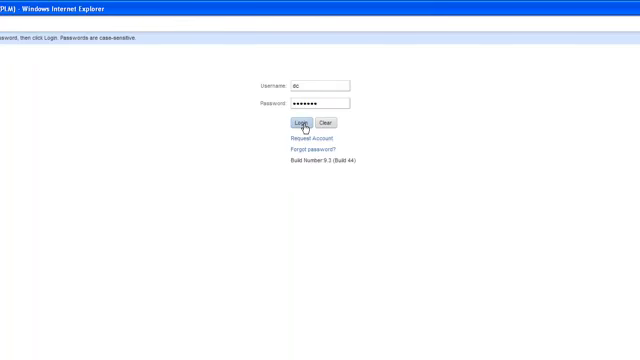
Sign in and search Specifications, listing EU RoHS and Reach Compliance
{"action": "left_click", "coordinate": [293, 122]}
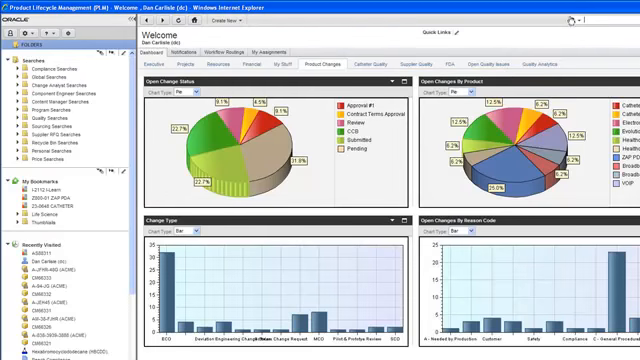
{"action": "left_click", "coordinate": [611, 22]}
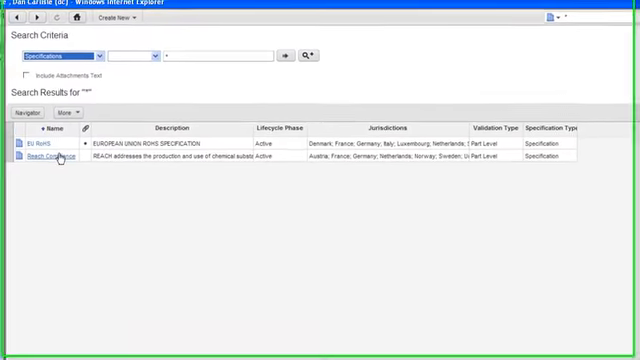
Open Reach Compliance, review its Substances tab, then view its General Info
{"action": "left_click", "coordinate": [50, 162]}
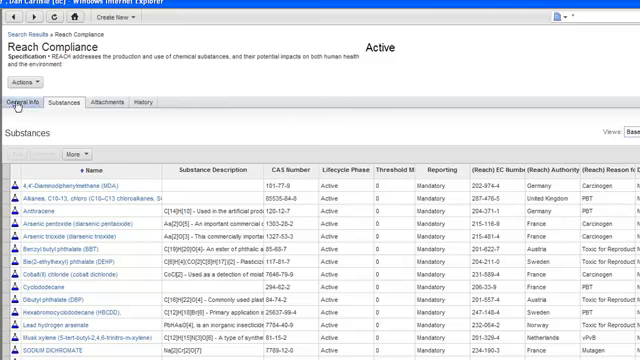
{"action": "left_click", "coordinate": [28, 103]}
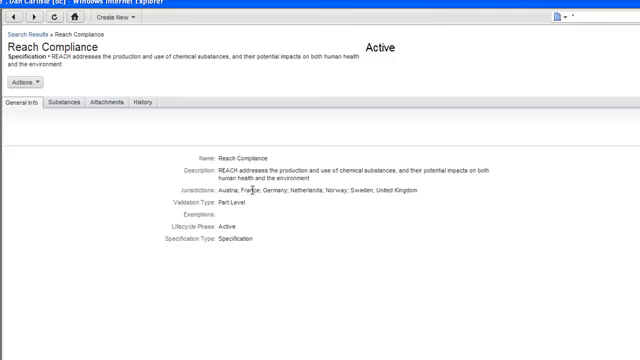
{"action": "left_click", "coordinate": [63, 104]}
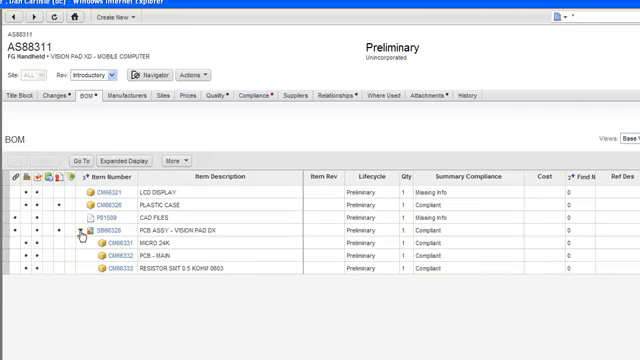
{"action": "mouse_move", "coordinate": [445, 270]}
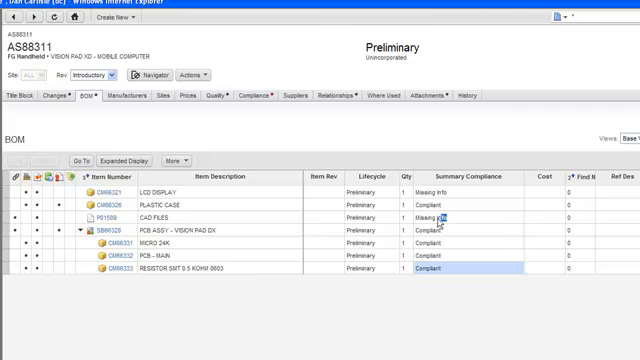
Inspect the CAD Files and LCD Display rows flagged Missing Info in AS88311's BOM
{"action": "left_click", "coordinate": [430, 217]}
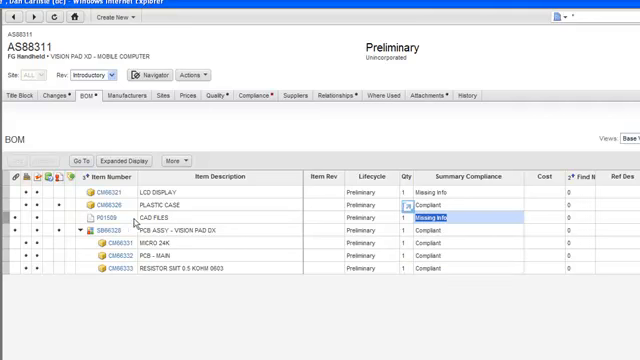
{"action": "mouse_move", "coordinate": [135, 220]}
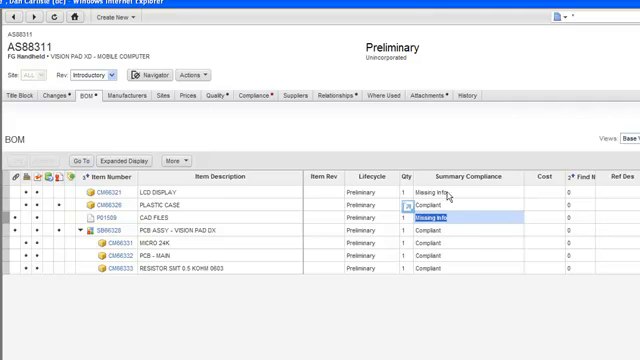
{"action": "left_click", "coordinate": [445, 190]}
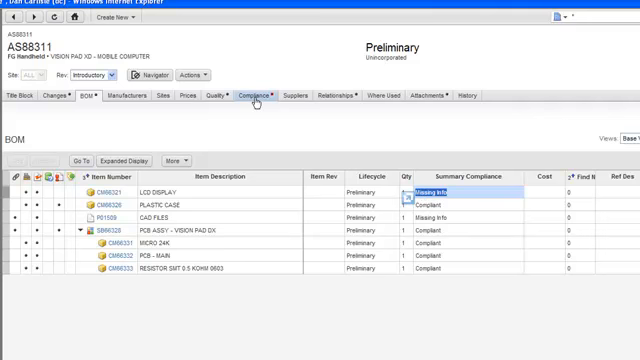
View the part's compliance specifications and run the BOM Compliance Report wizard past its layout settings
{"action": "left_click", "coordinate": [255, 95]}
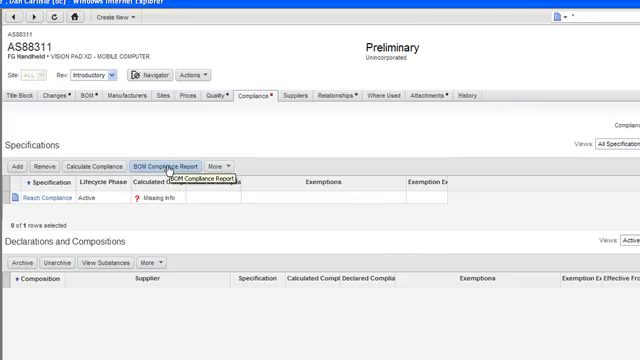
{"action": "scroll", "scroll_direction": "down", "scroll_amount": 3}
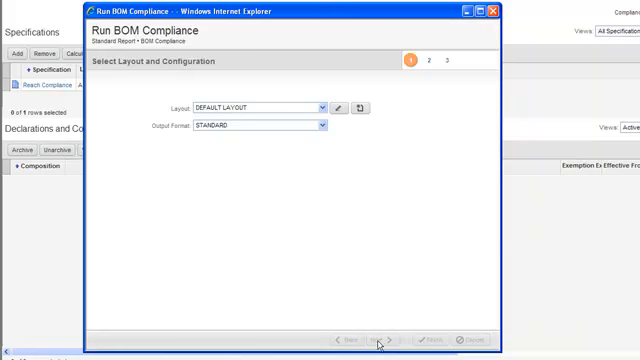
{"action": "left_click", "coordinate": [370, 340]}
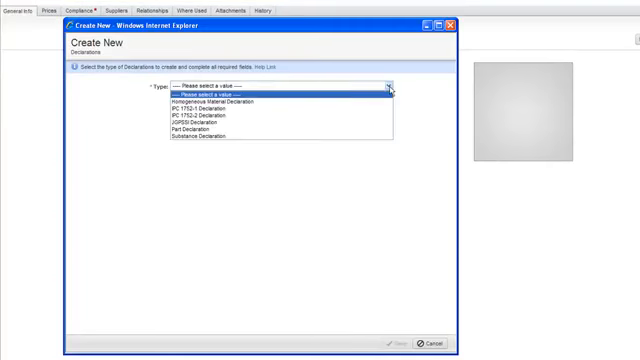
{"action": "mouse_move", "coordinate": [210, 140]}
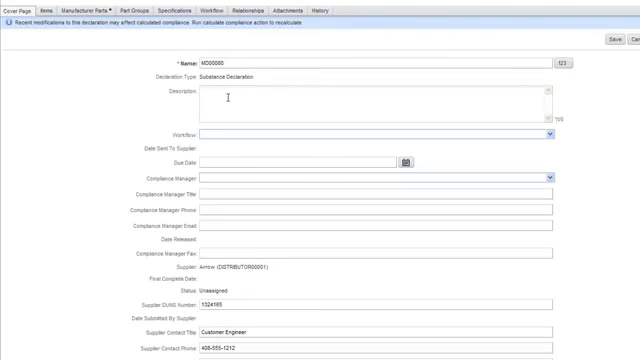
Describe substance declaration MD00080 as 'REACH data required' with Default Declarations workflow and a due date
{"action": "type", "text": "REACH data required"}
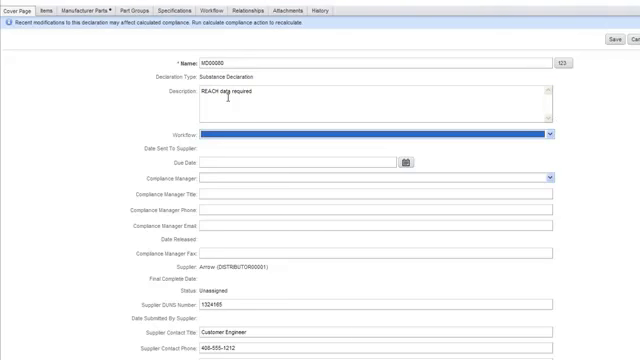
{"action": "left_click", "coordinate": [549, 133]}
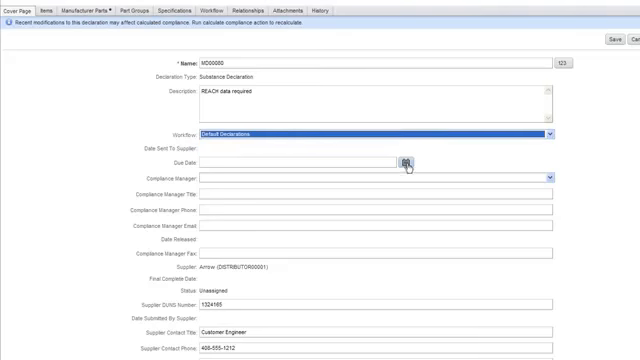
{"action": "left_click", "coordinate": [404, 160]}
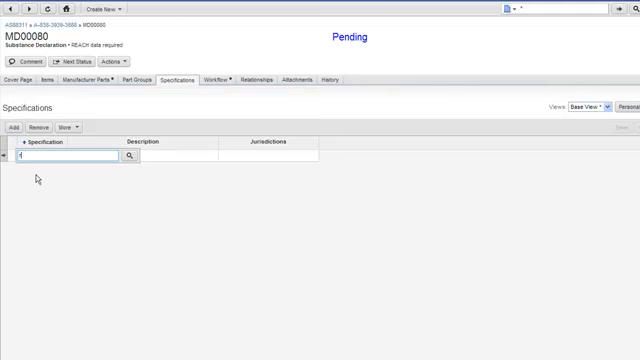
{"action": "type", "text": "Reach Compliance,"}
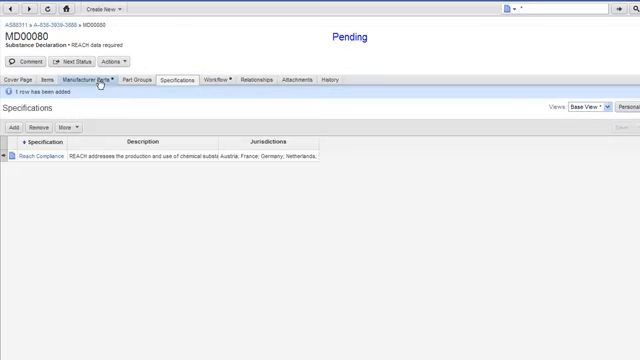
{"action": "left_click", "coordinate": [87, 78]}
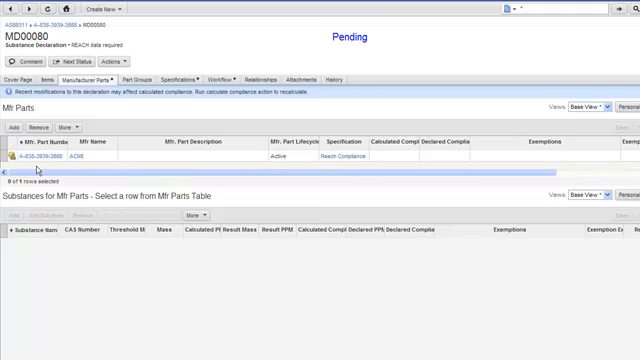
{"action": "mouse_move", "coordinate": [38, 170]}
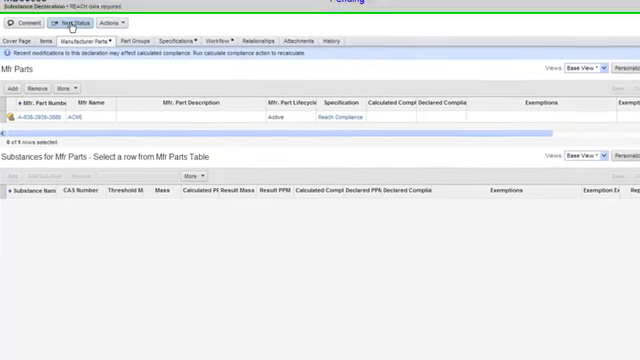
Move MD00080 toward Open To Supplier, addressing the notification to the Arrow supplier contact
{"action": "left_click", "coordinate": [67, 23]}
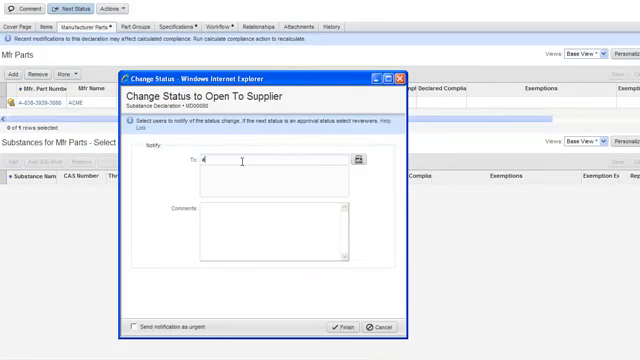
{"action": "type", "text": "arrow)"}
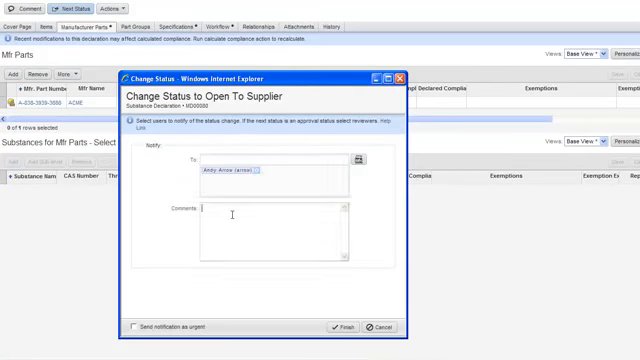
{"action": "type", "text": "Proj"}
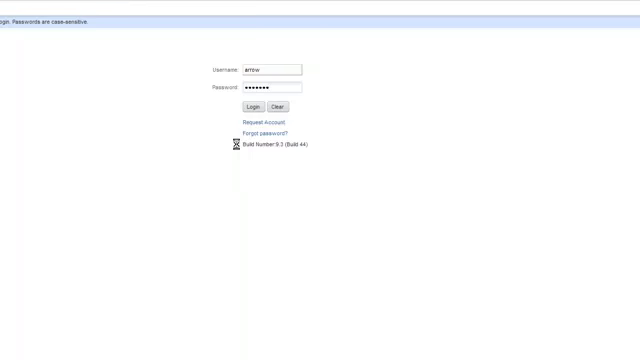
{"action": "left_click", "coordinate": [257, 107]}
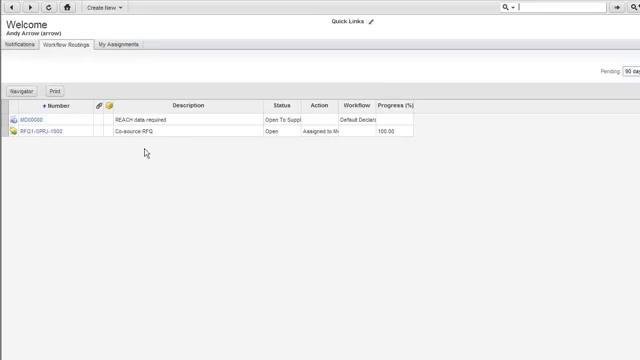
{"action": "mouse_move", "coordinate": [159, 197]}
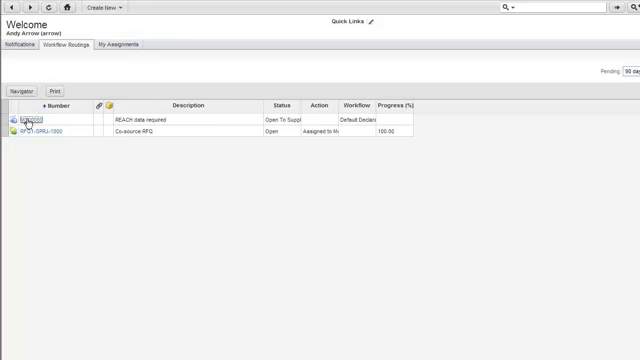
{"action": "left_click", "coordinate": [33, 119]}
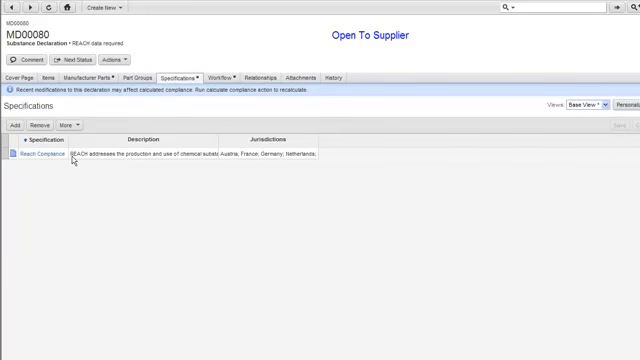
{"action": "left_click", "coordinate": [85, 75]}
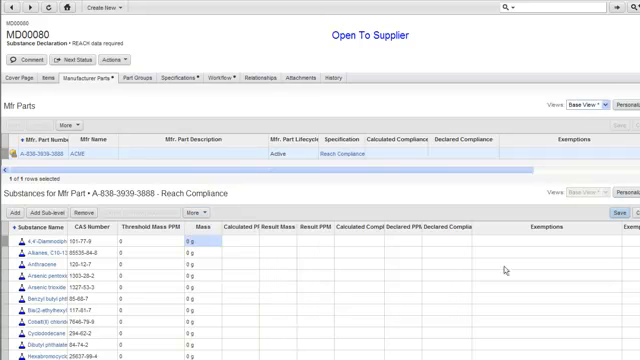
{"action": "left_click", "coordinate": [406, 243]}
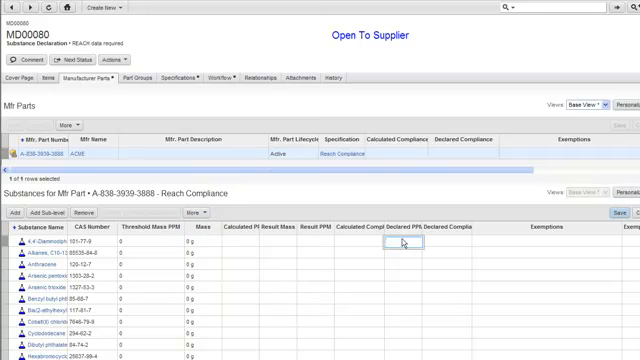
{"action": "left_click", "coordinate": [400, 242]}
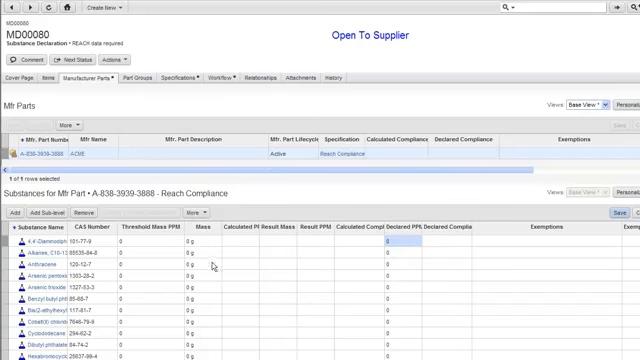
{"action": "left_click", "coordinate": [200, 299]}
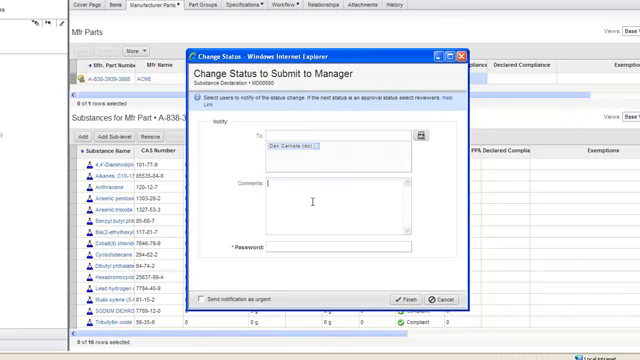
Submit MD00080 to the manager with comment 'done' and password, then log out
{"action": "type", "text": "done"}
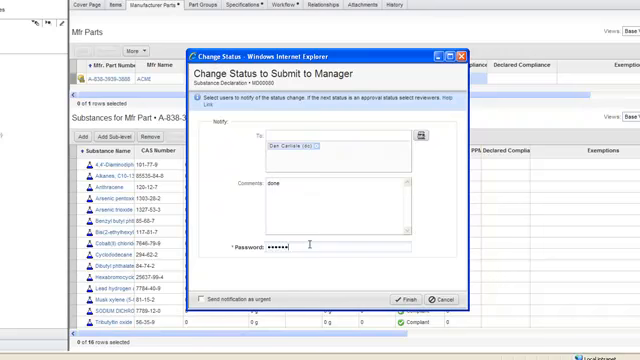
{"action": "type", "text": "•"}
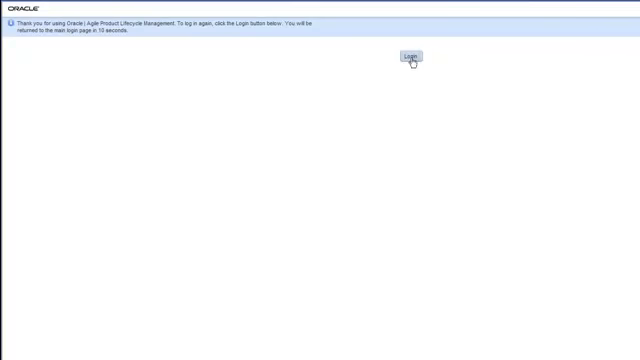
{"action": "left_click", "coordinate": [409, 55]}
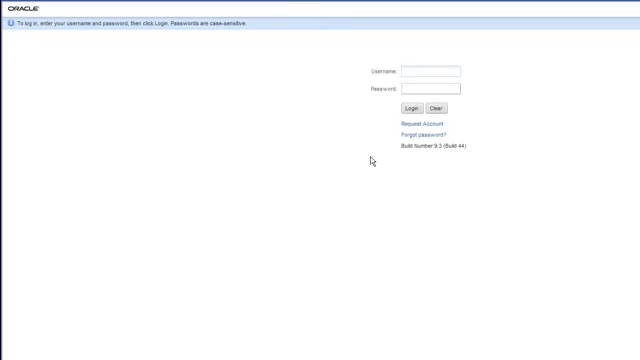
{"action": "type", "text": "dc"}
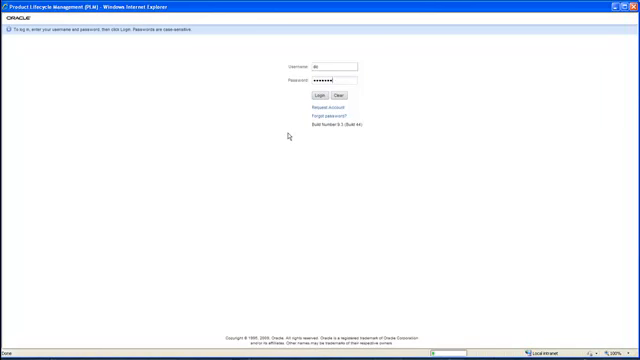
{"action": "left_click", "coordinate": [318, 96]}
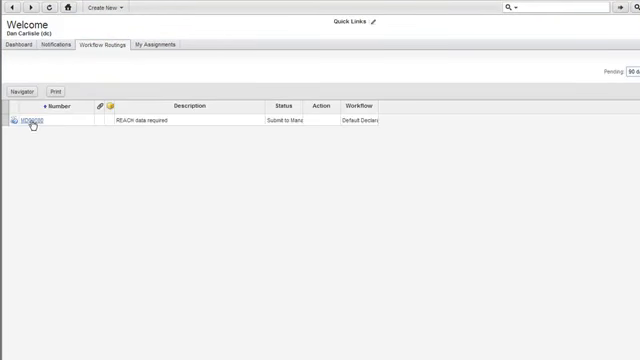
{"action": "left_click", "coordinate": [27, 121]}
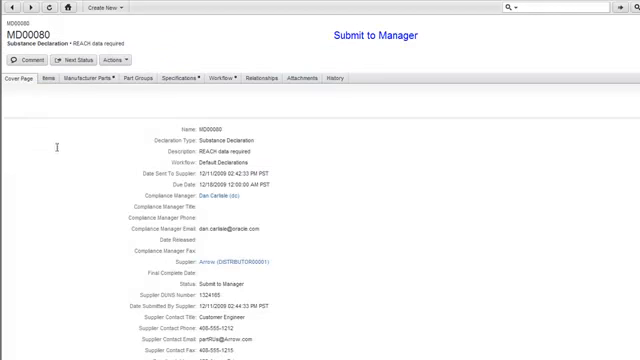
{"action": "left_click", "coordinate": [79, 76]}
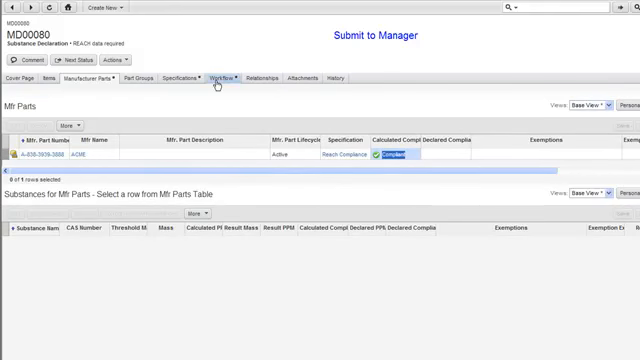
{"action": "left_click", "coordinate": [219, 75]}
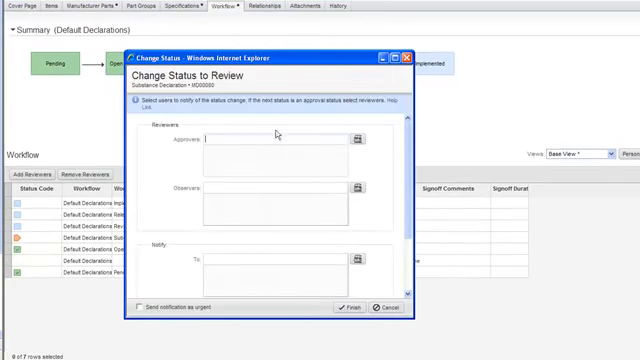
{"action": "type", "text": "dd"}
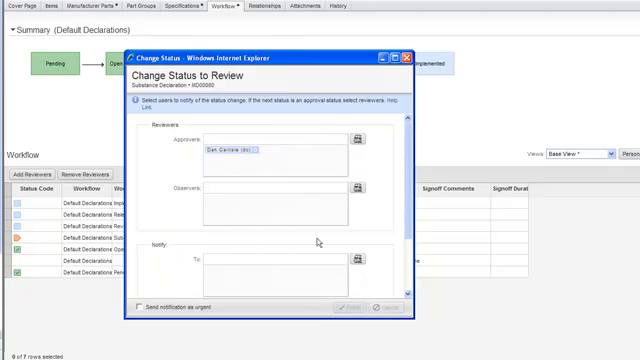
{"action": "left_click", "coordinate": [342, 305]}
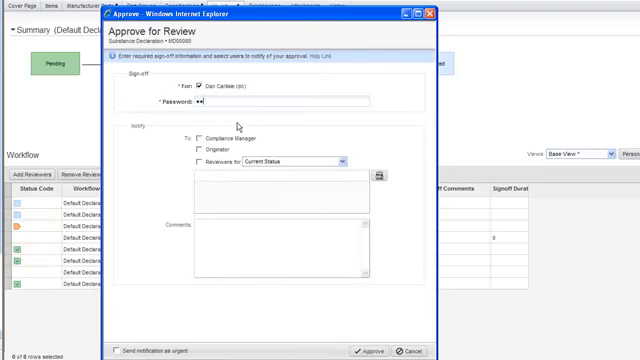
{"action": "type", "text": "••••••"}
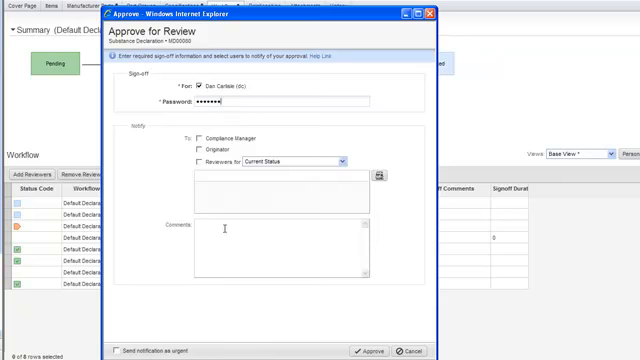
{"action": "type", "text": "done"}
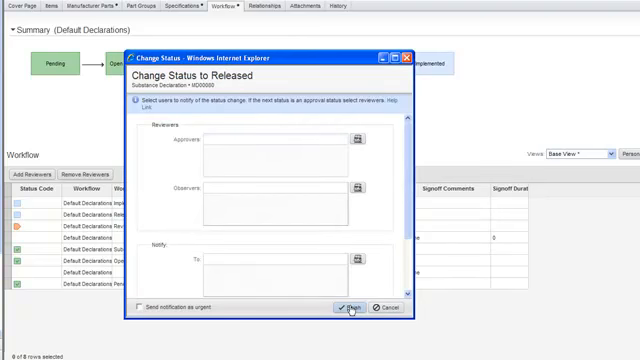
Finish changing declaration MD00080's status to Released
{"action": "left_click", "coordinate": [346, 307]}
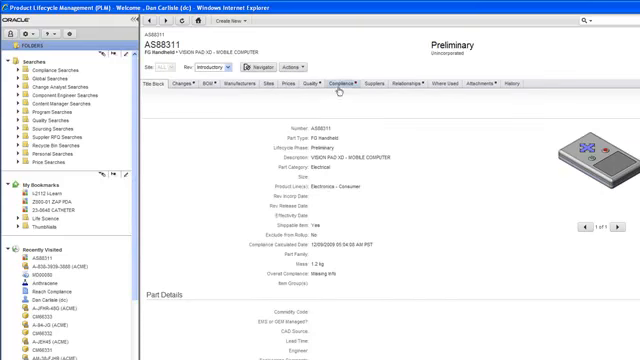
Check AS88311's BOM compliance, where LCD Display is now Compliant
{"action": "left_click", "coordinate": [336, 86]}
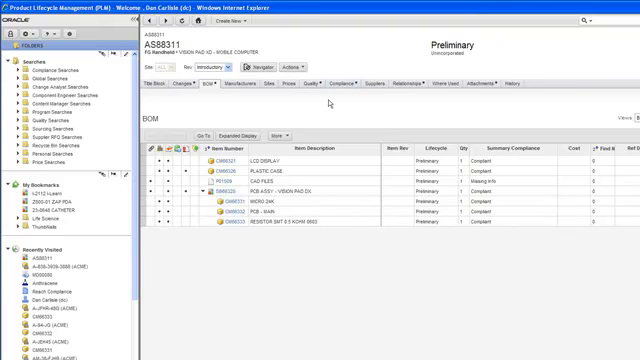
{"action": "mouse_move", "coordinate": [330, 103]}
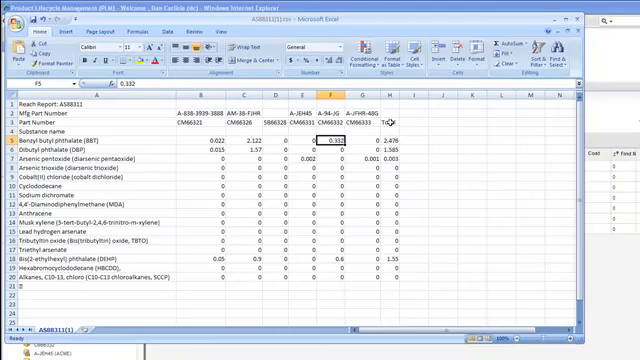
Select the Total column values H3:H20 and open the Office button menu
{"action": "left_click", "coordinate": [384, 100]}
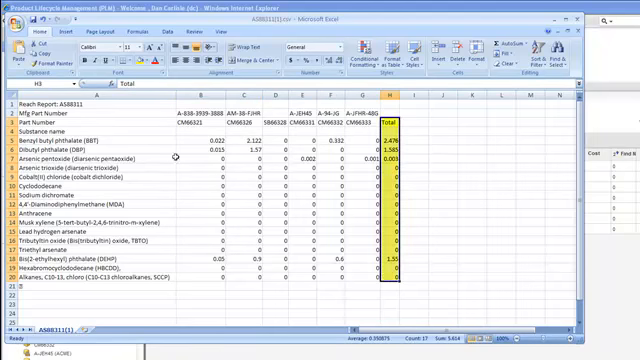
{"action": "left_click", "coordinate": [16, 22]}
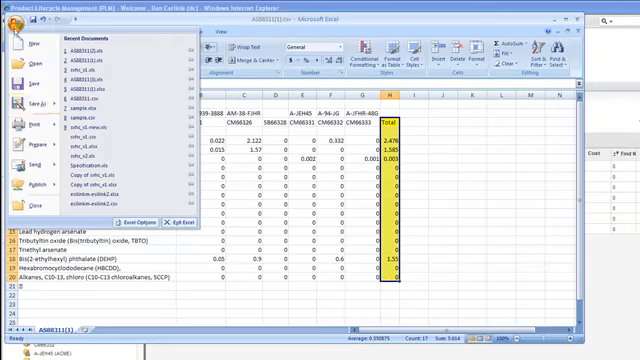